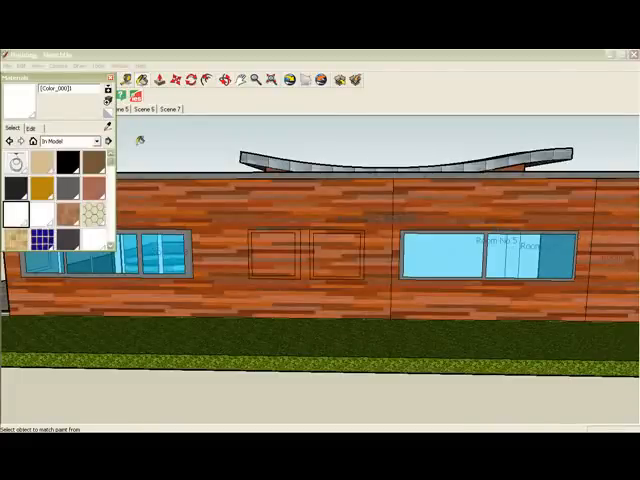
# Open the Materials library dropdown to list the material collections
pyautogui.click(106, 141)
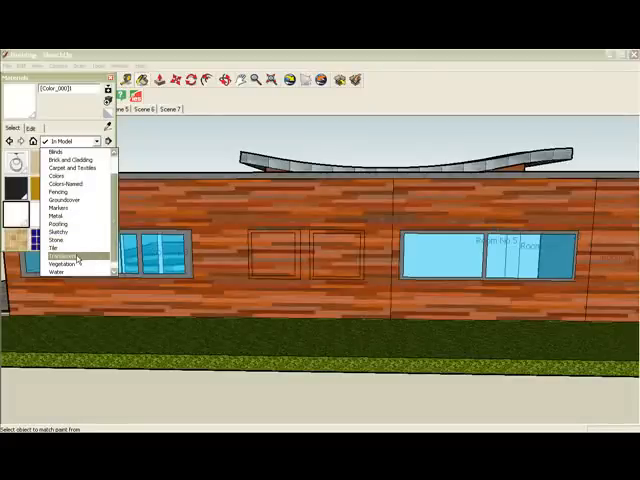
# Paint the window opening with light blue glass from the Translucent collection
pyautogui.click(65, 254)
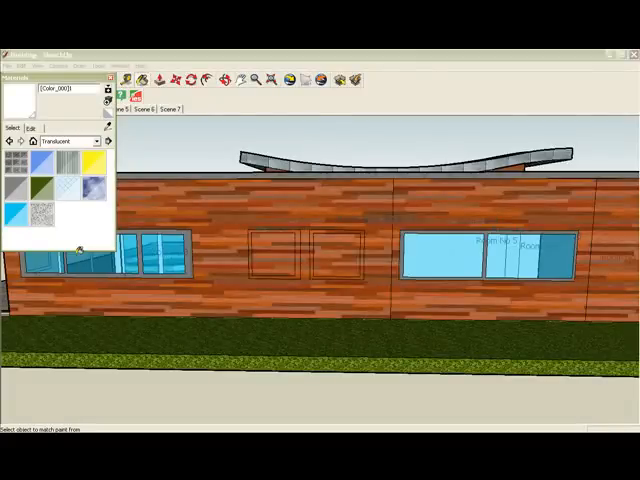
pyautogui.click(12, 211)
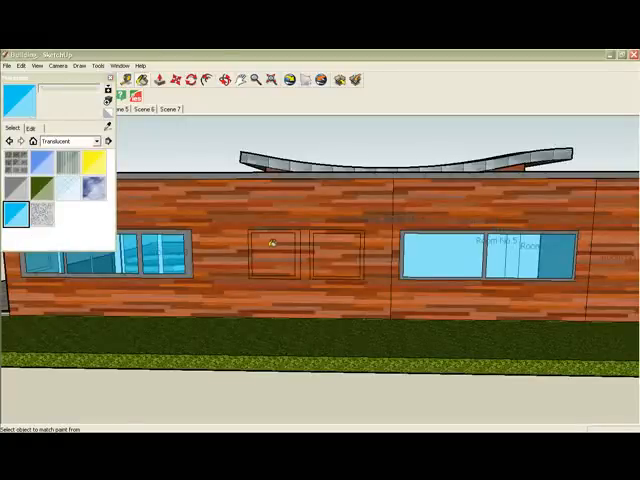
pyautogui.click(273, 255)
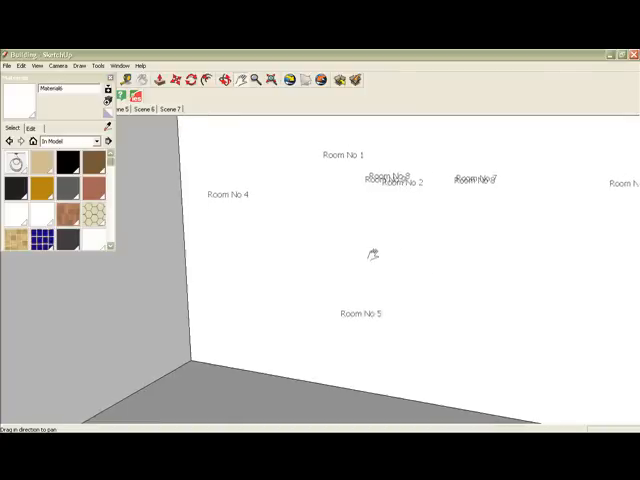
# Pan the view to the exterior wall beside the curved raised deck
pyautogui.moveTo(370, 255); pyautogui.dragTo(345, 260)
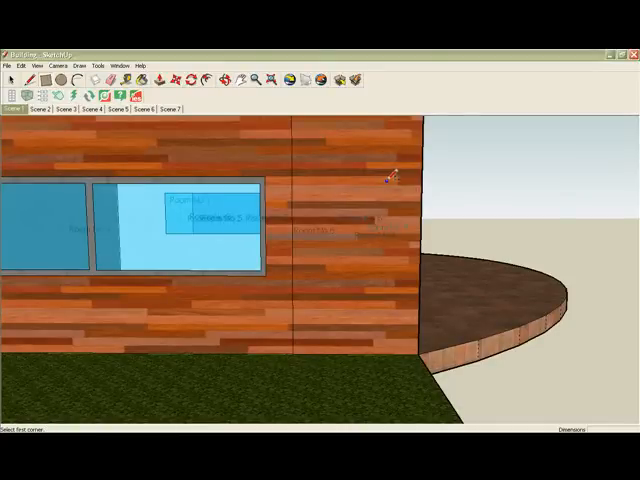
# Draw a tall door rectangle on the wood-clad wall right of the glazed window
pyautogui.moveTo(388, 178); pyautogui.dragTo(316, 348)
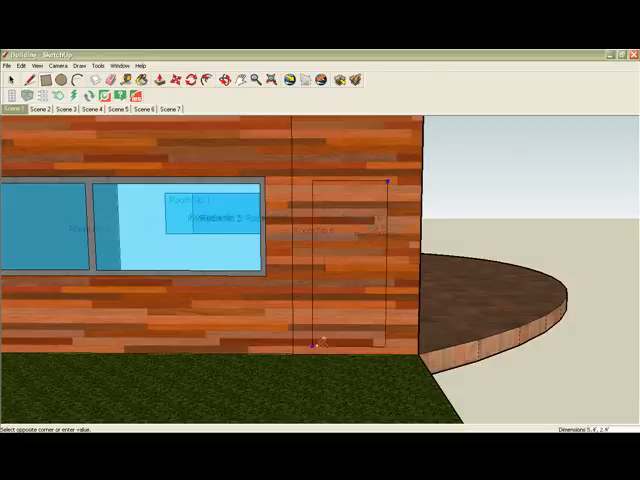